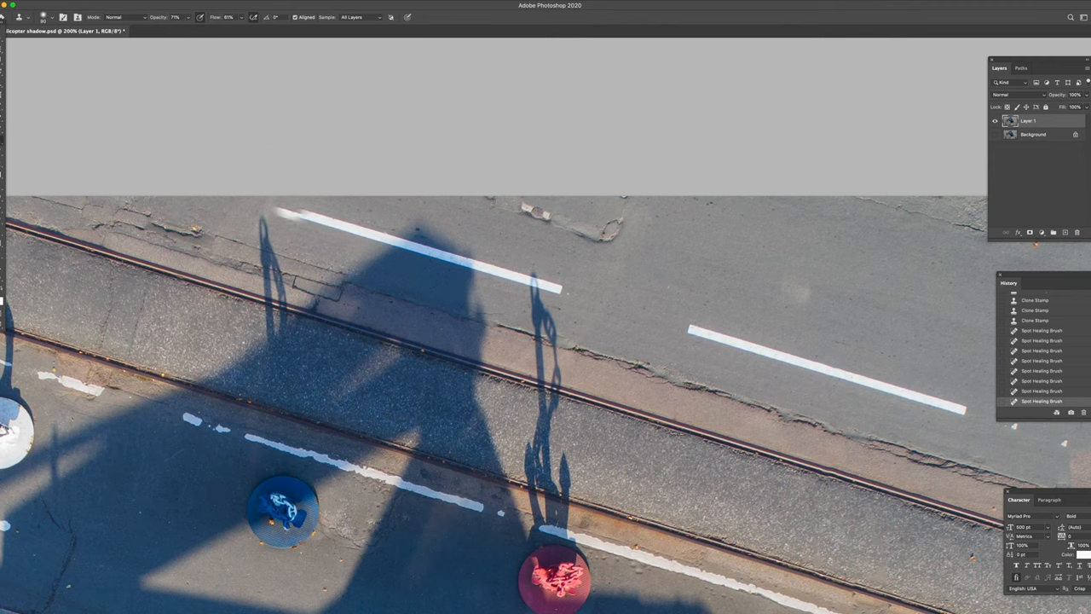
# Step: Stamp sampled asphalt over the left tip of the upper white stripe so it blends into the pavement
pyautogui.click(290, 213)
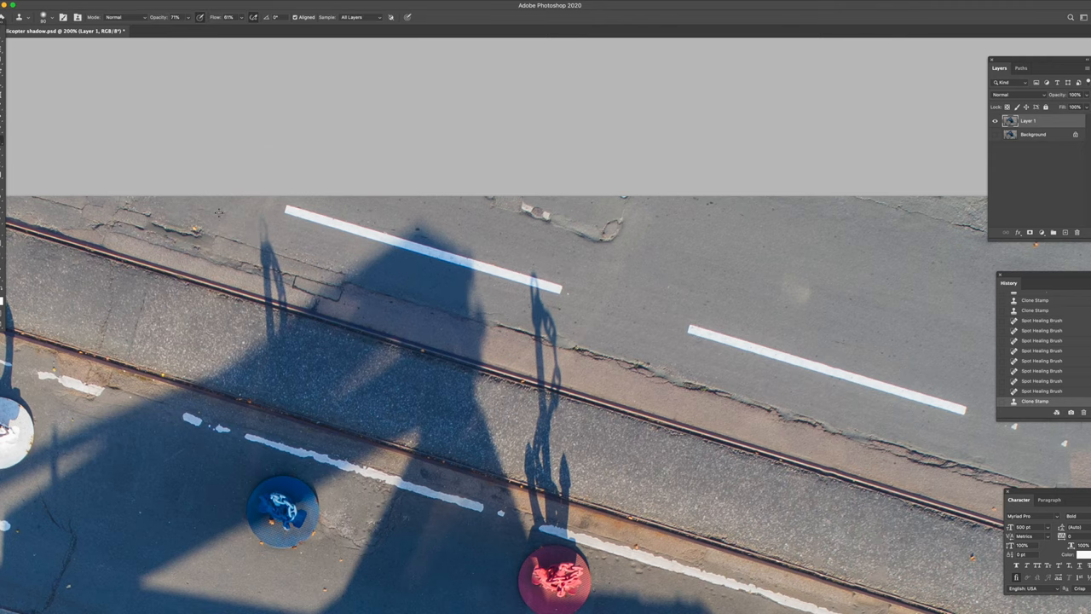